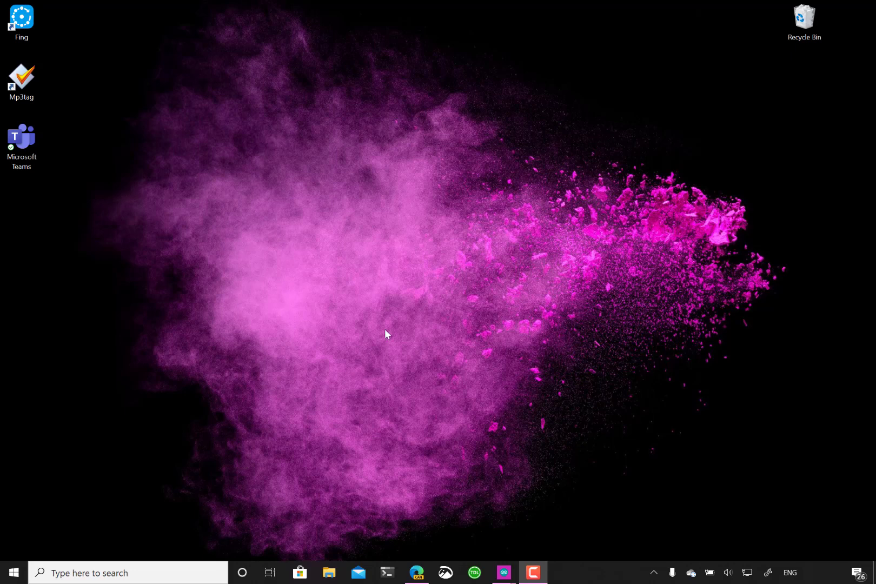
{"action": "mouse_move", "coordinate": [358, 572]}
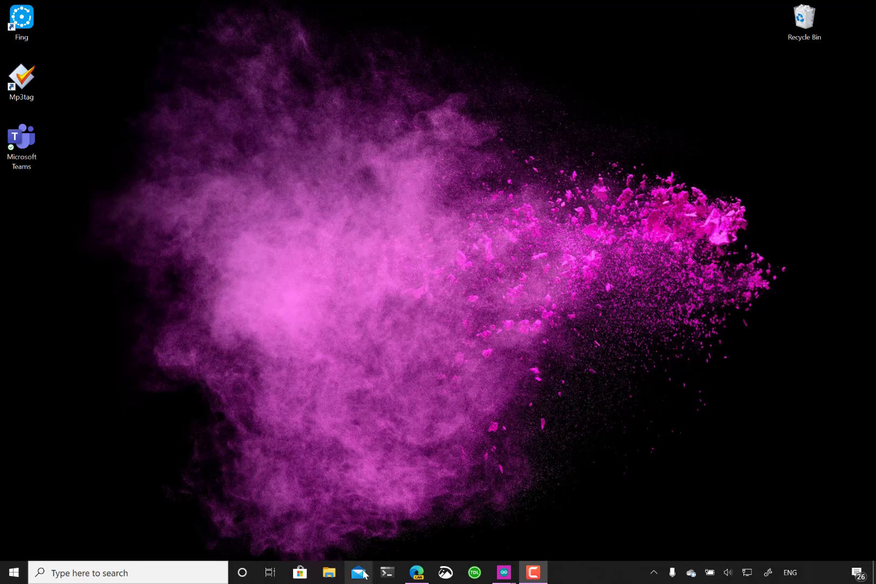
{"action": "mouse_move", "coordinate": [112, 490]}
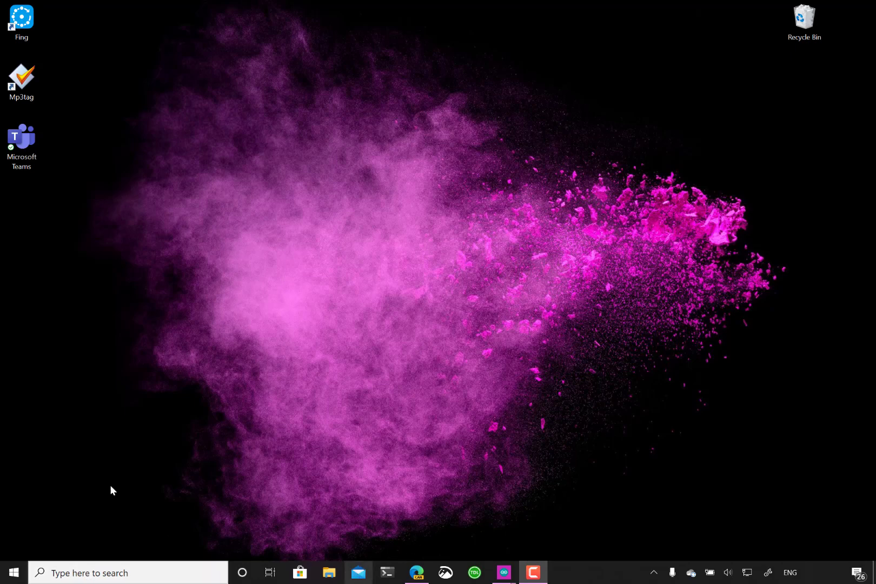
Step: Search the Start menu for "mail" and launch the Mail app
{"action": "left_click", "coordinate": [13, 572]}
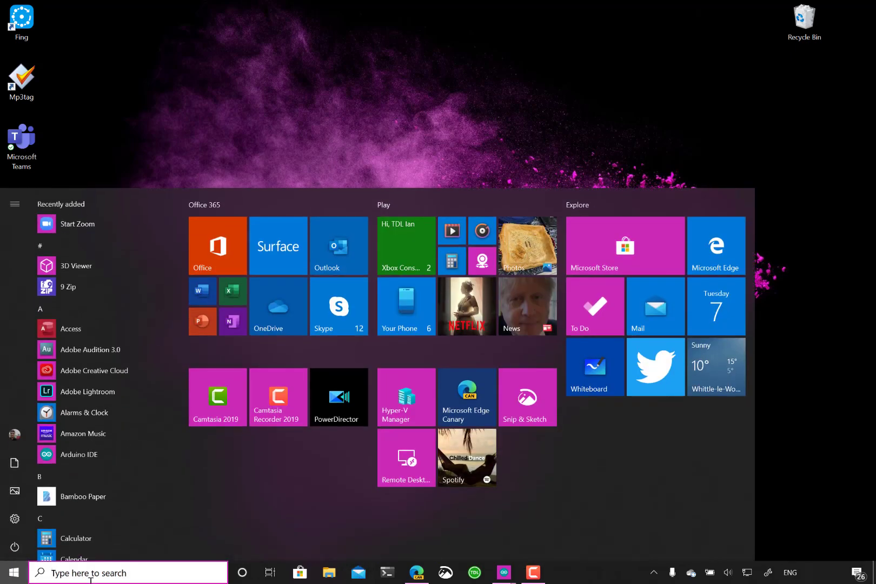
{"action": "type", "text": "mail"}
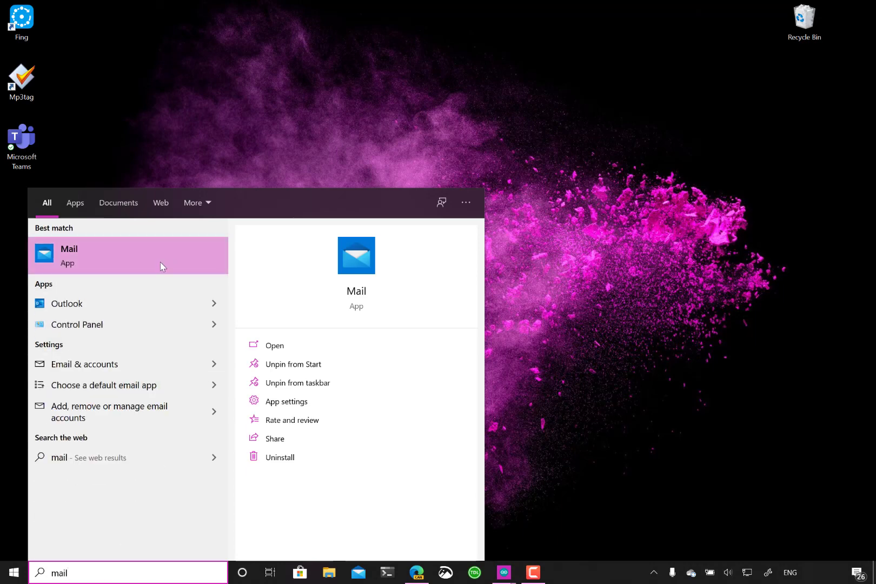
{"action": "mouse_move", "coordinate": [141, 263]}
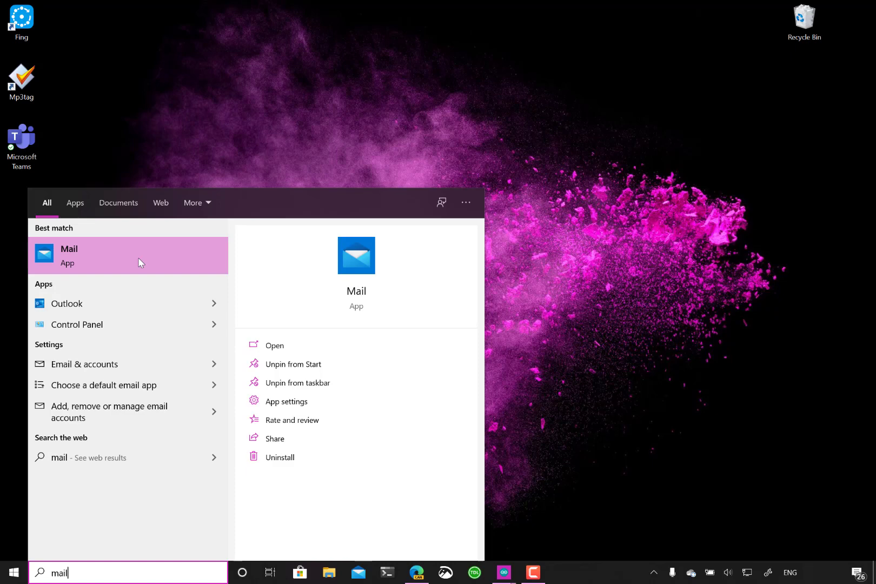
{"action": "left_click", "coordinate": [69, 255]}
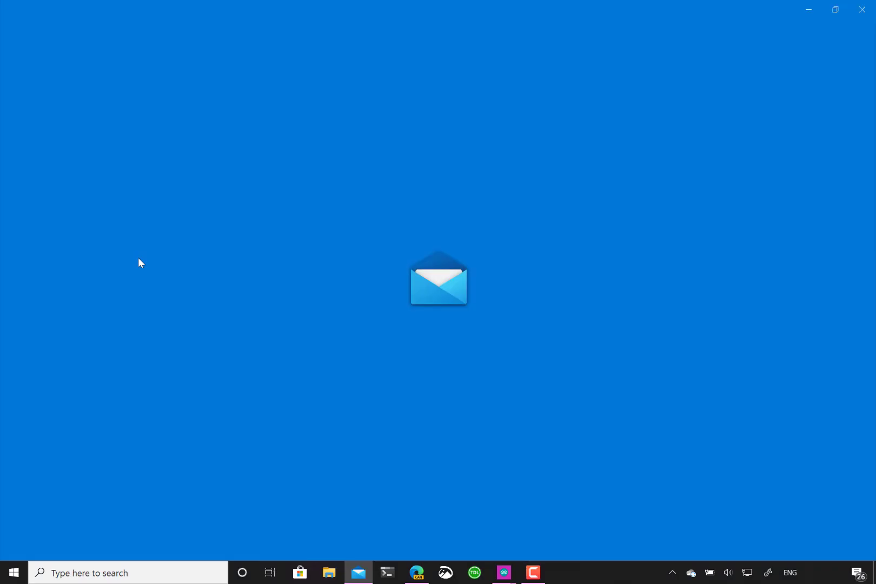
Step: Open Mail's Settings and go to Manage accounts
{"action": "left_click", "coordinate": [358, 573]}
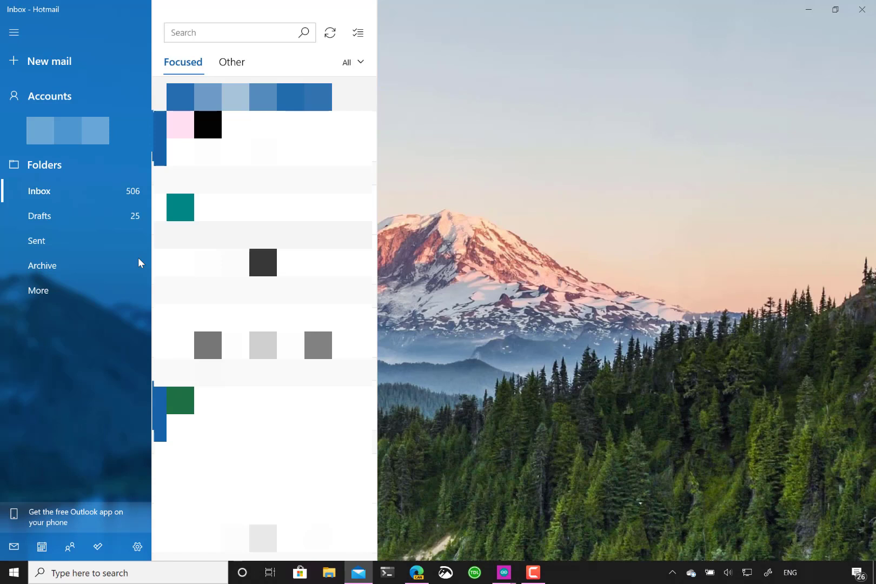
{"action": "mouse_move", "coordinate": [37, 507]}
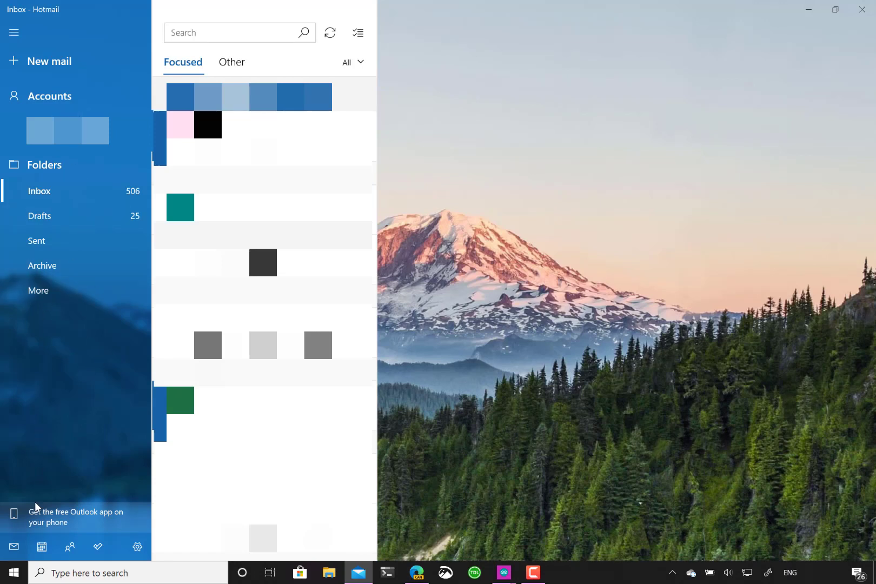
{"action": "left_click", "coordinate": [137, 547]}
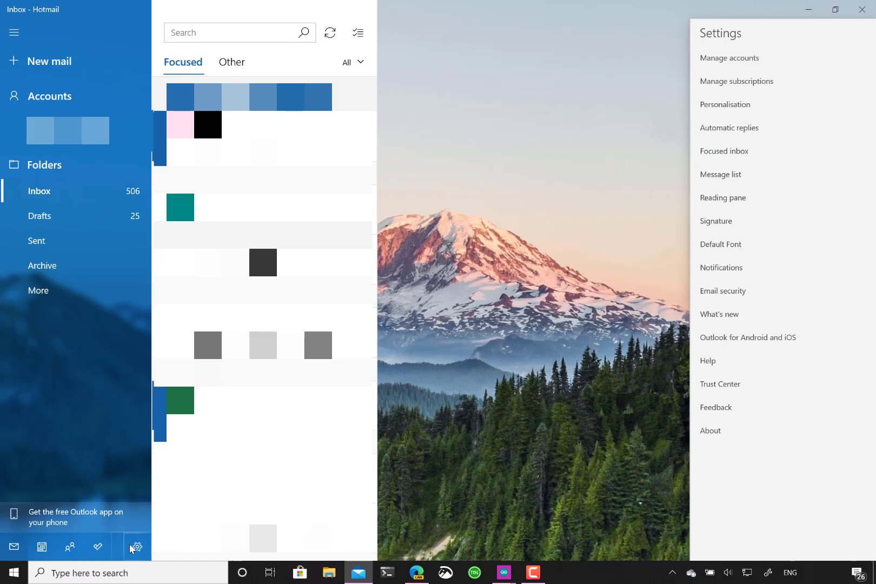
{"action": "left_click", "coordinate": [729, 57]}
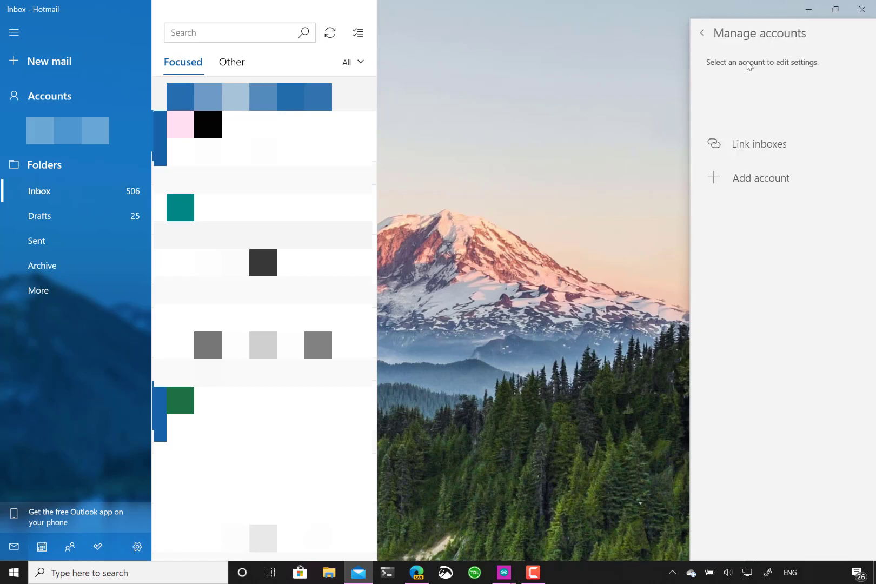
{"action": "mouse_move", "coordinate": [760, 178]}
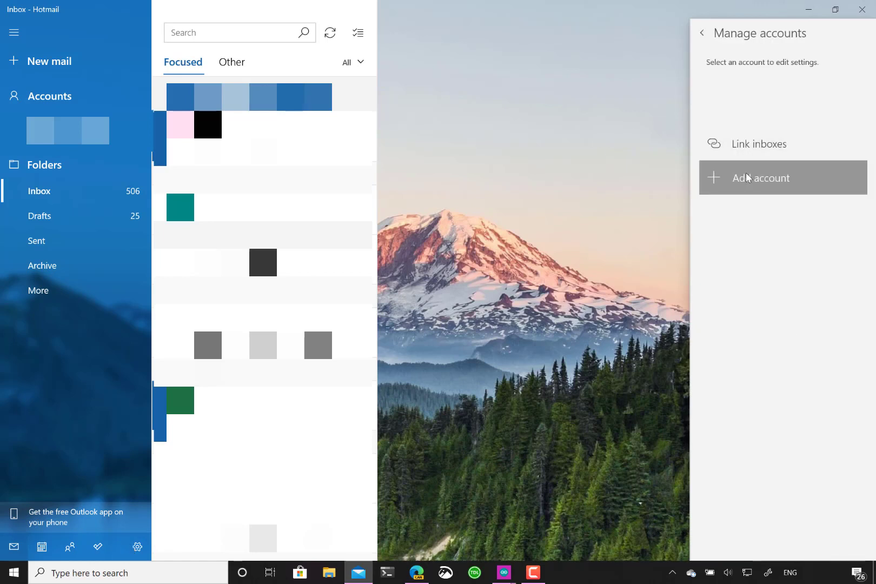
Step: Choose Add account and pick Google as the account type
{"action": "left_click", "coordinate": [760, 178]}
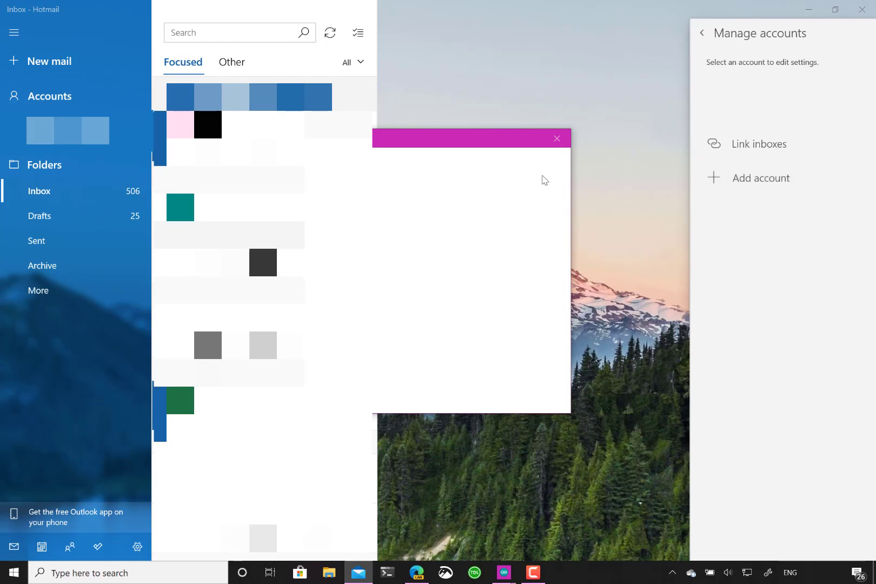
{"action": "left_click", "coordinate": [762, 178]}
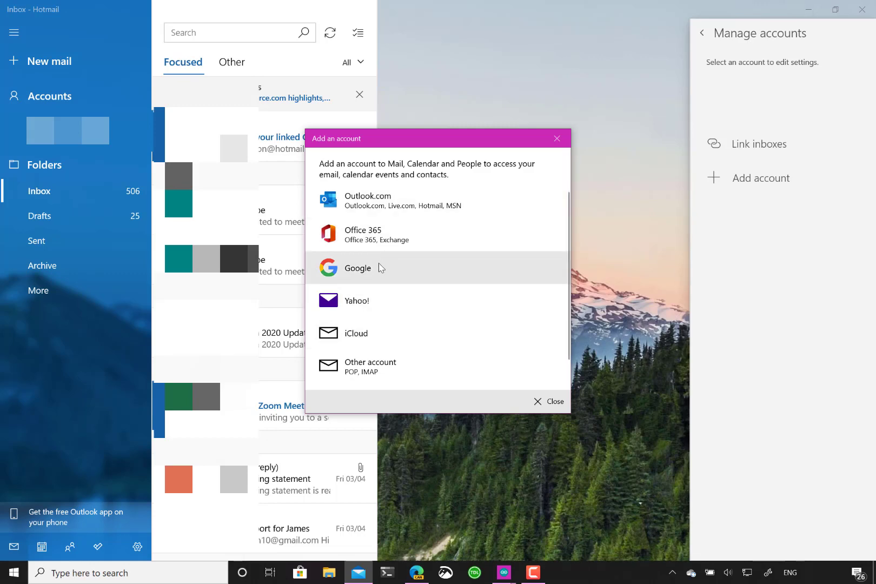
{"action": "left_click", "coordinate": [358, 268]}
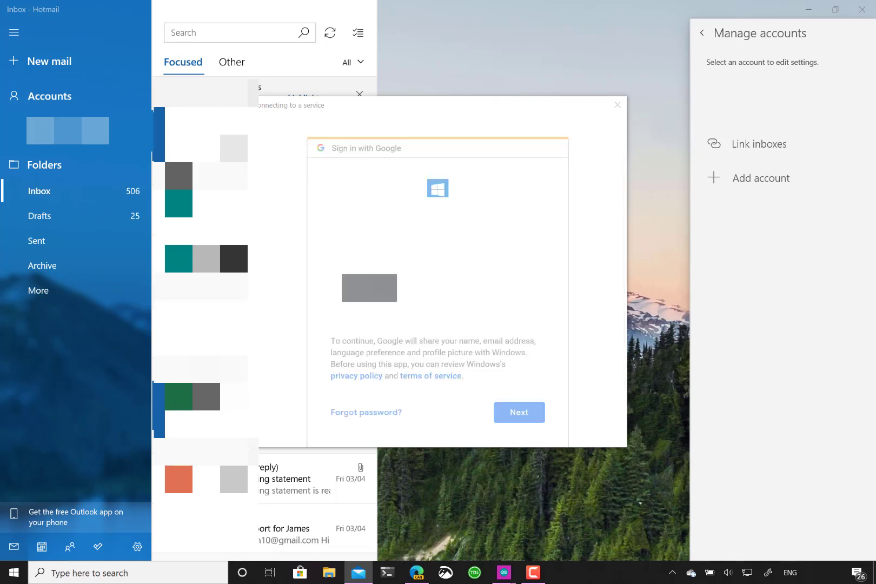
Step: Get past the Google password step and choose a texted verification code
{"action": "left_click", "coordinate": [518, 412]}
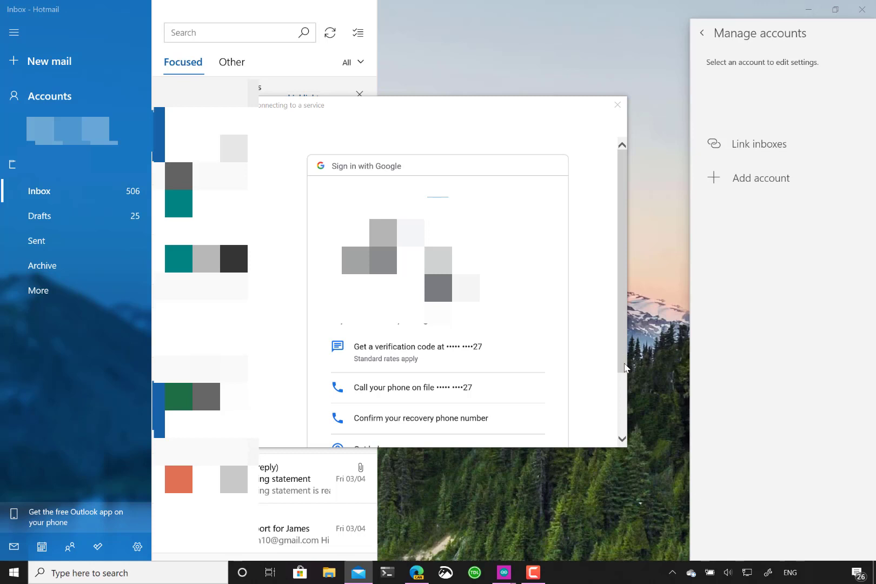
{"action": "scroll", "scroll_direction": "down", "scroll_amount": 3}
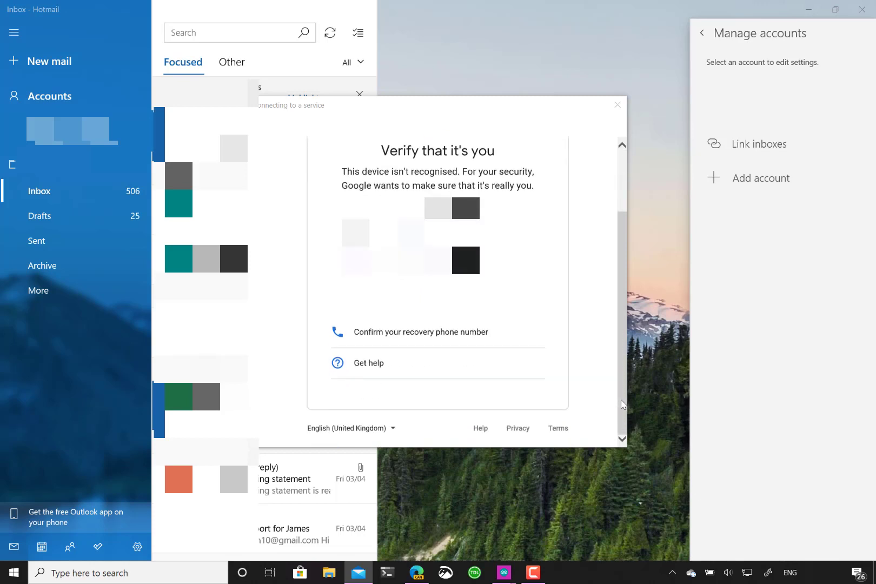
{"action": "mouse_move", "coordinate": [613, 208]}
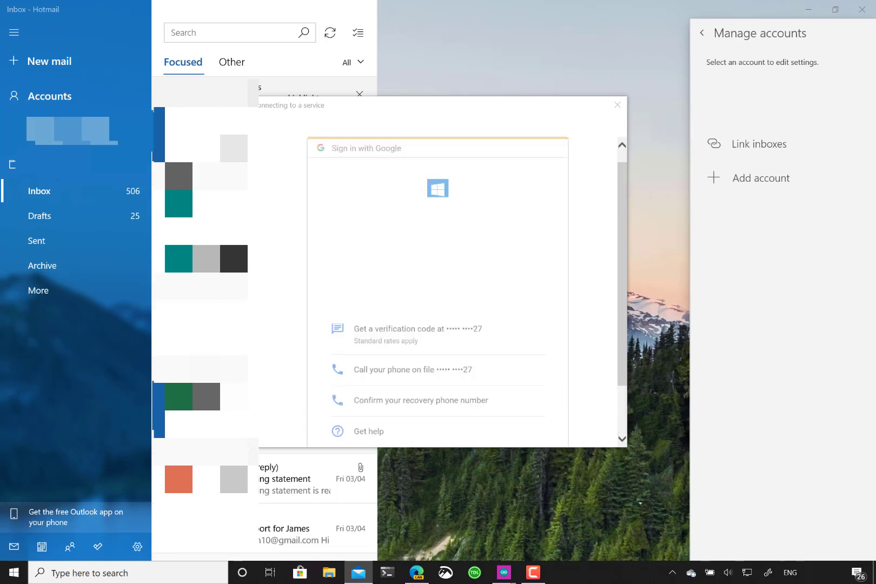
{"action": "left_click", "coordinate": [417, 329]}
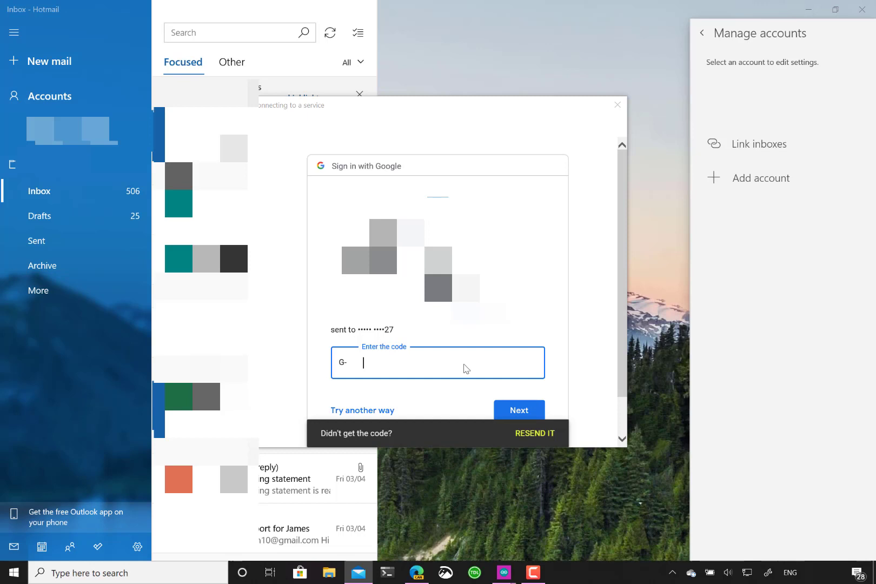
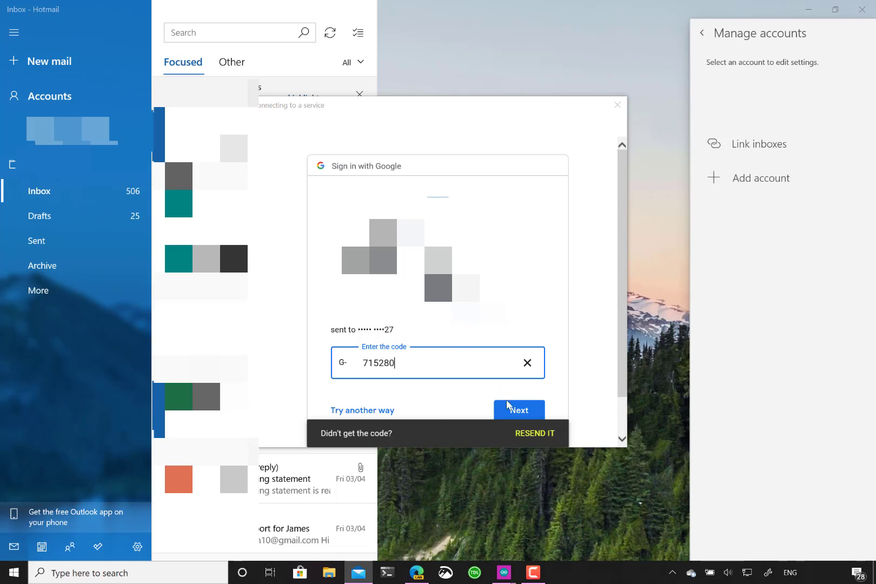
{"action": "left_click", "coordinate": [517, 408]}
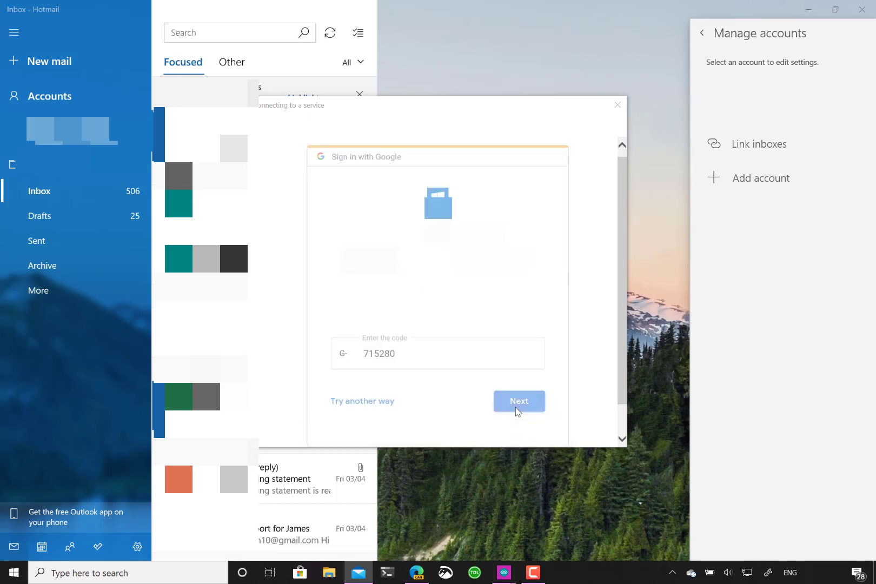
Step: Finish adding the Gmail account and switch to the Calendar
{"action": "left_click", "coordinate": [518, 401]}
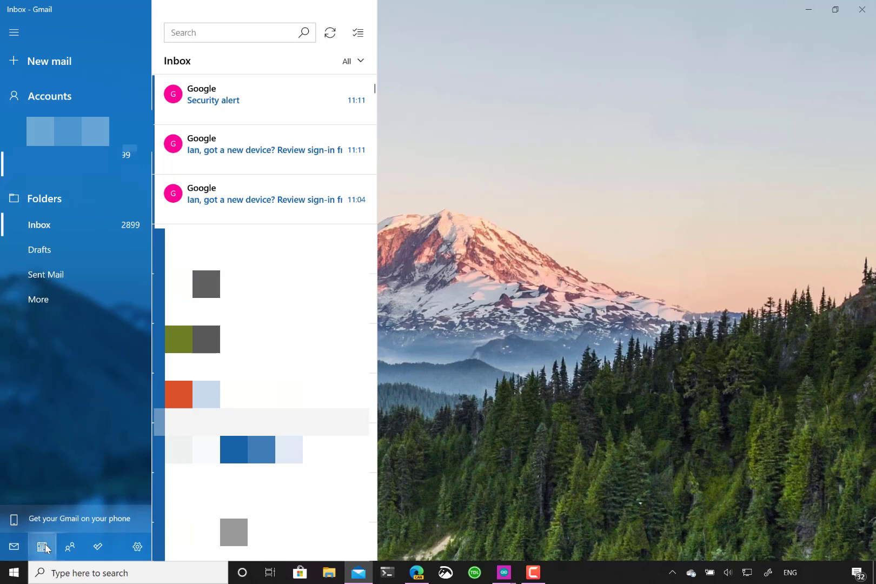
{"action": "left_click", "coordinate": [45, 547]}
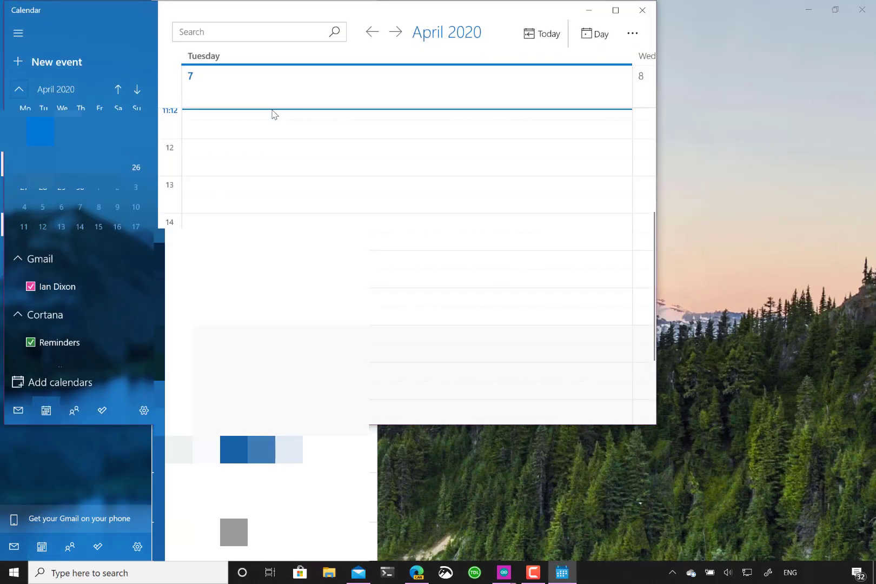